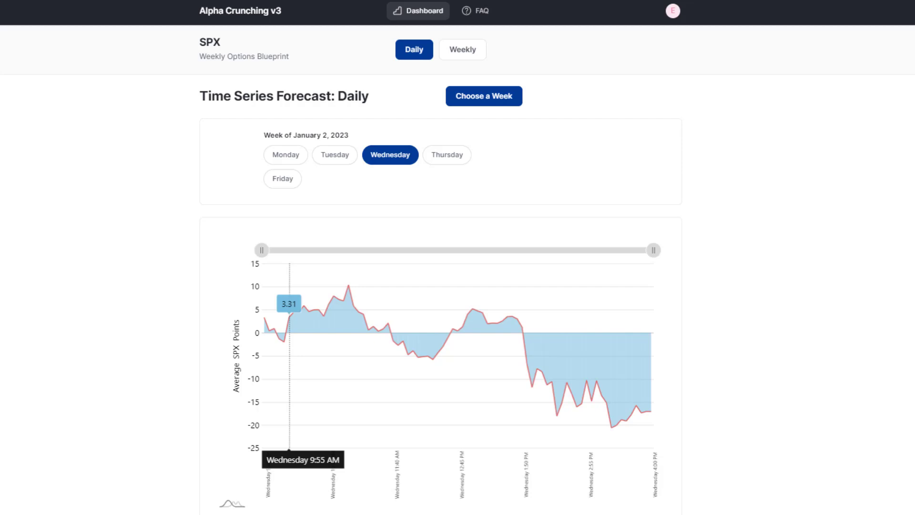
pyautogui.moveTo(408, 183)
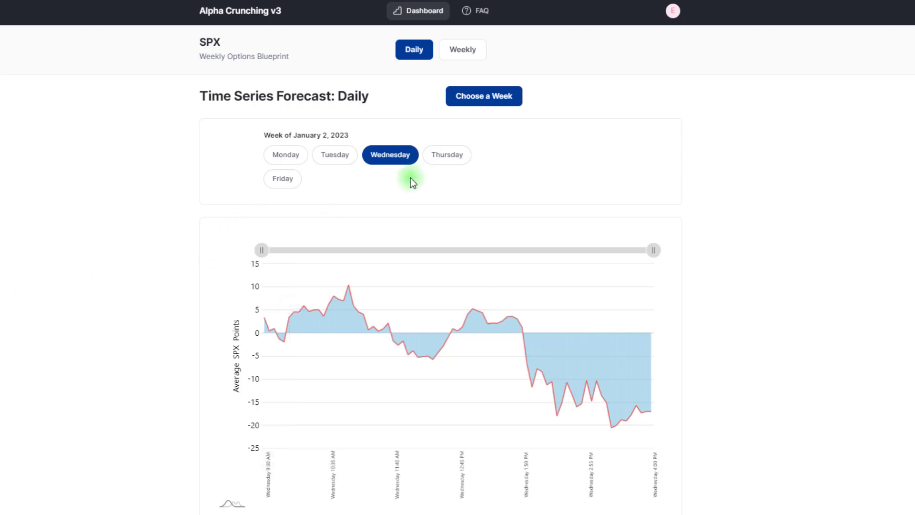
pyautogui.moveTo(289, 316)
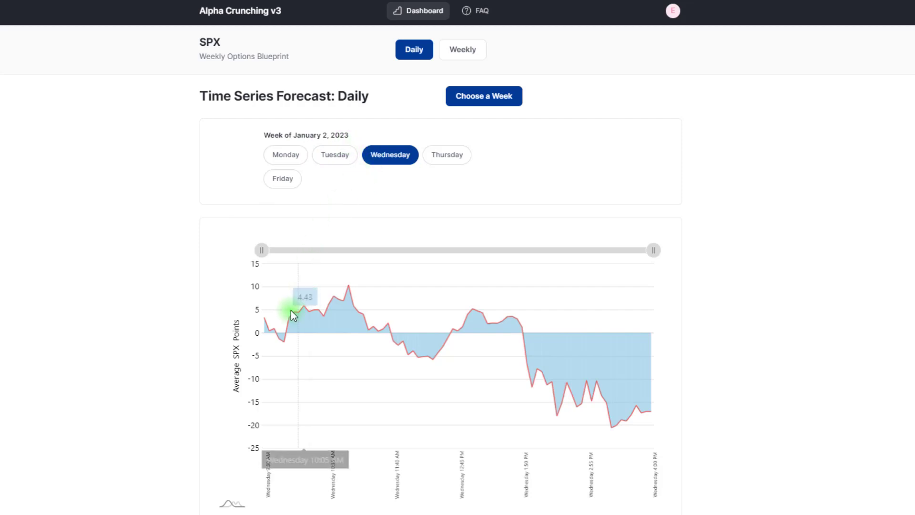
pyautogui.moveTo(264, 336)
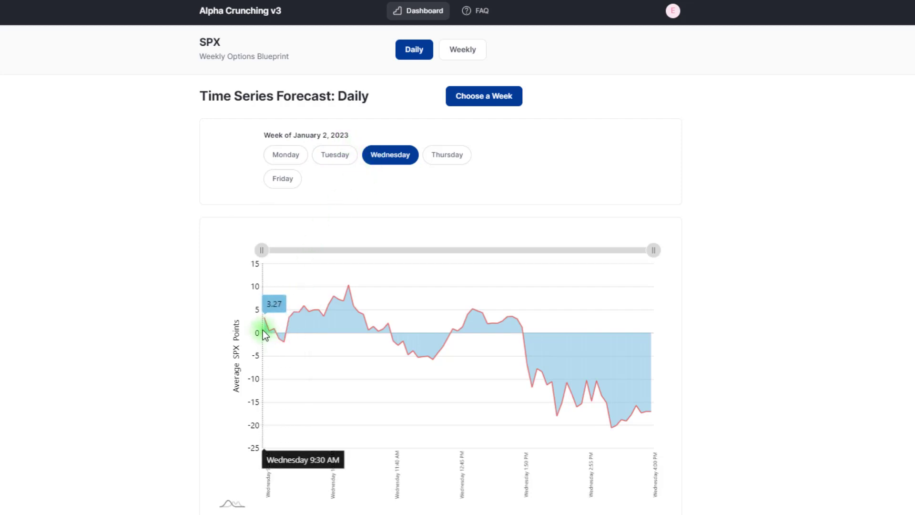
pyautogui.moveTo(321, 354)
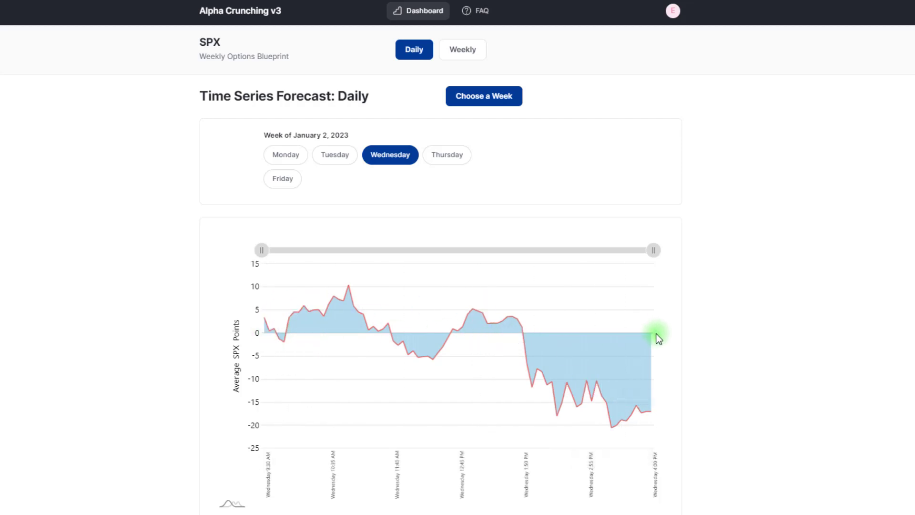
pyautogui.moveTo(368, 347)
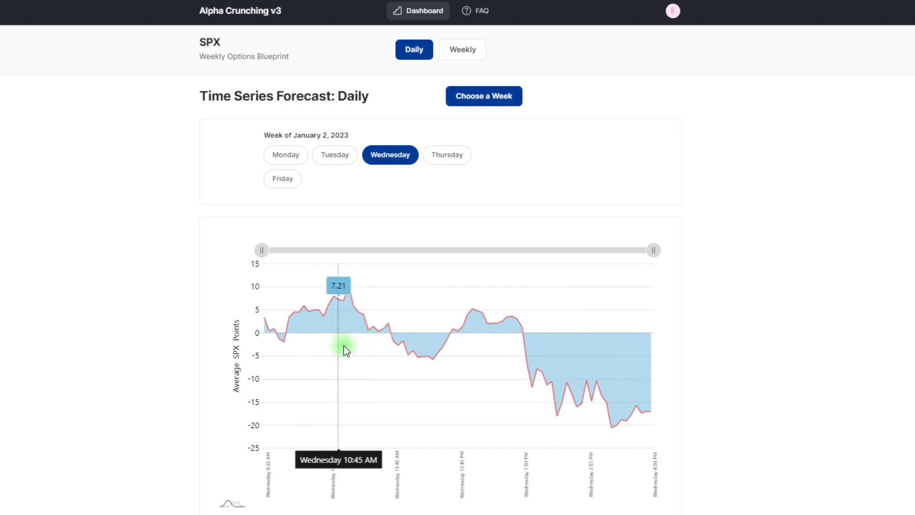
pyautogui.moveTo(312, 303)
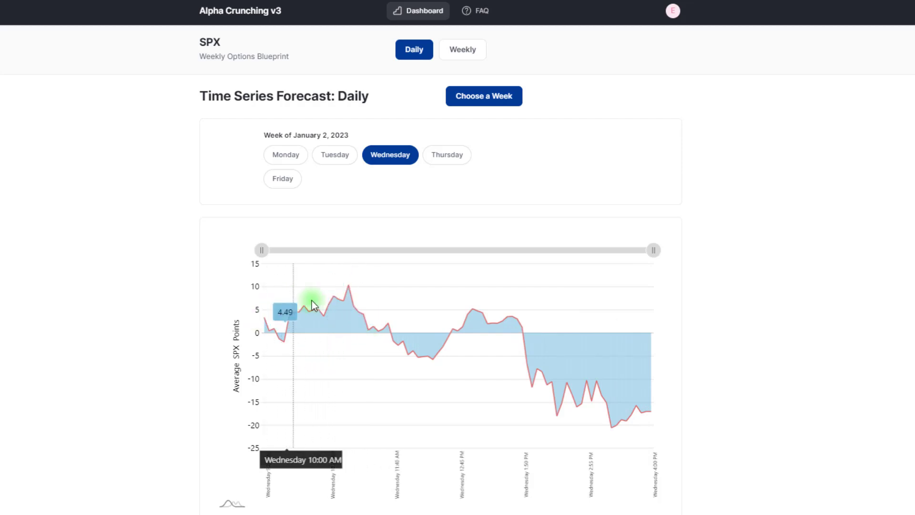
pyautogui.moveTo(345, 307)
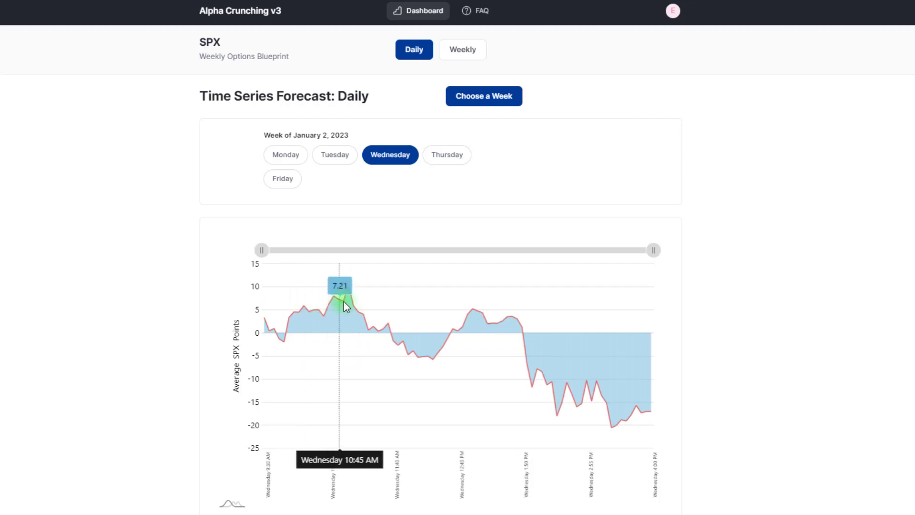
pyautogui.moveTo(434, 362)
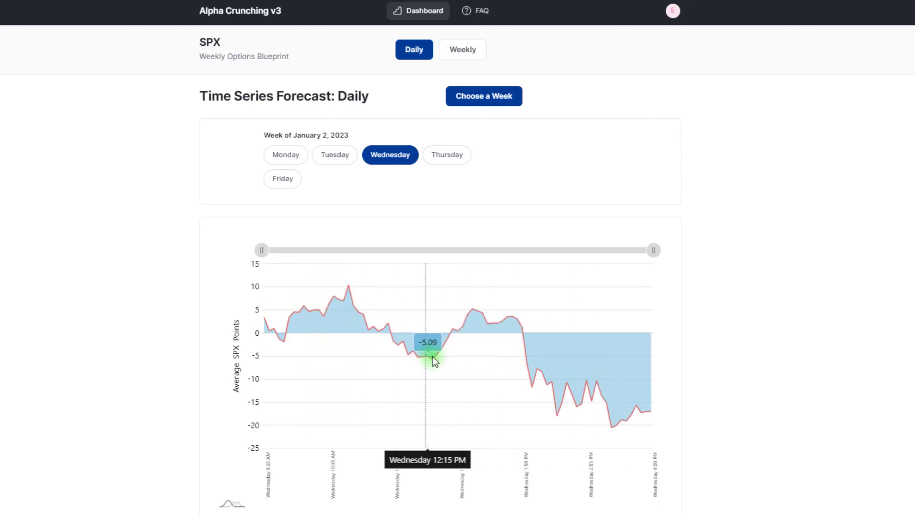
pyautogui.moveTo(337, 305)
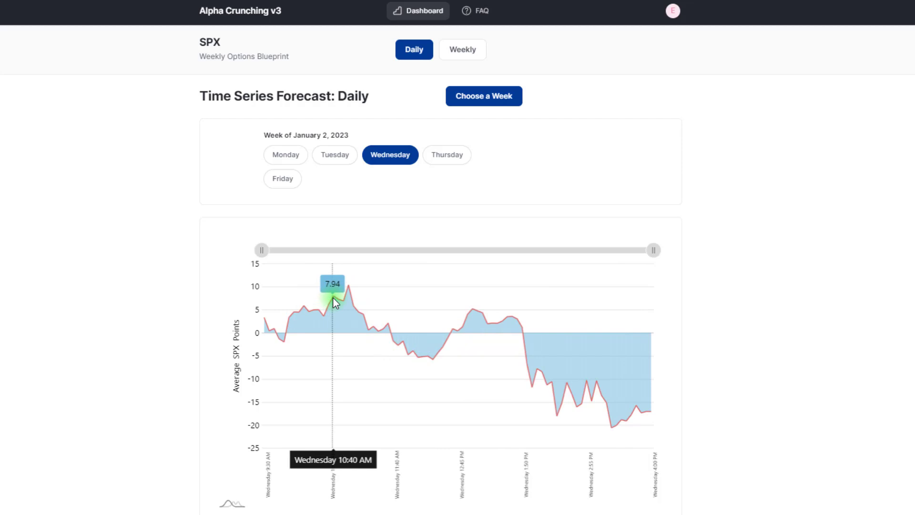
pyautogui.moveTo(353, 286)
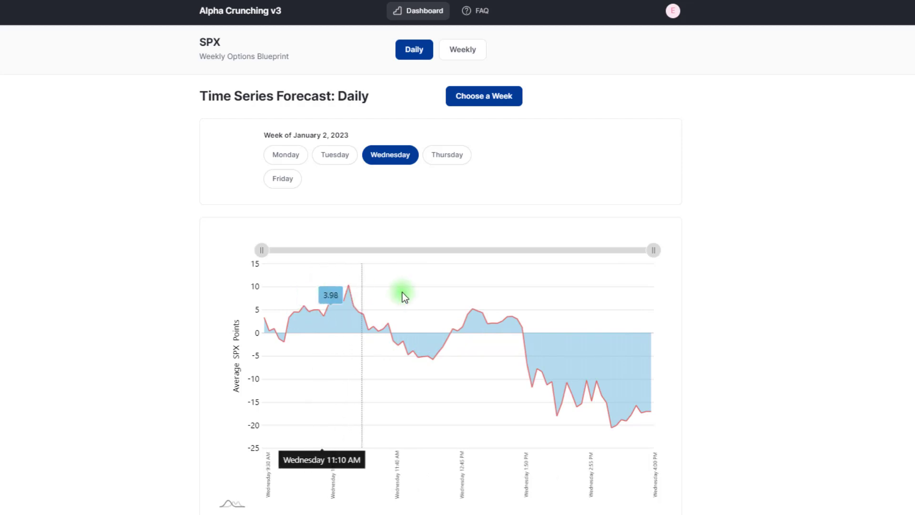
pyautogui.moveTo(396, 338)
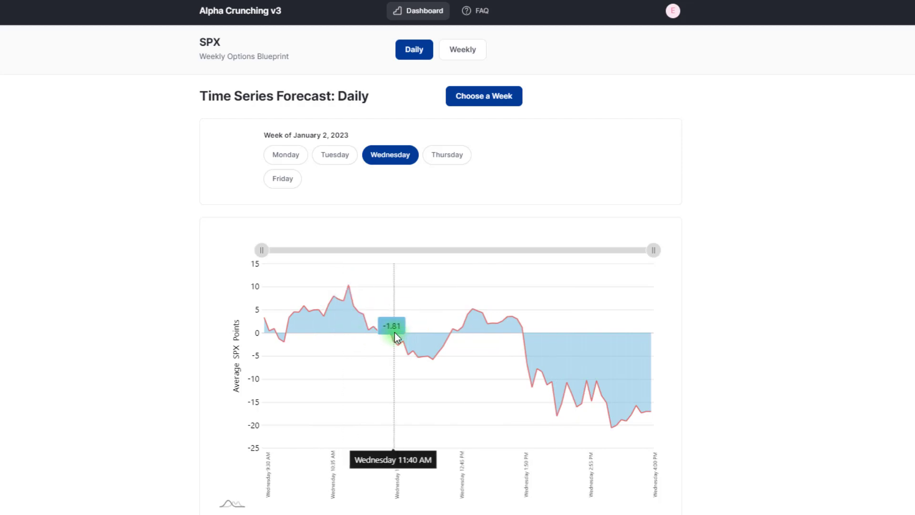
pyautogui.moveTo(397, 340)
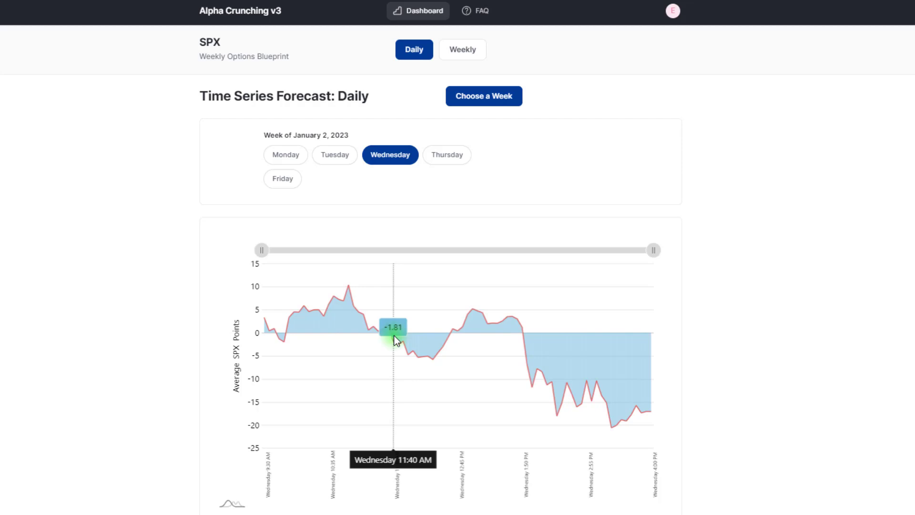
pyautogui.moveTo(447, 355)
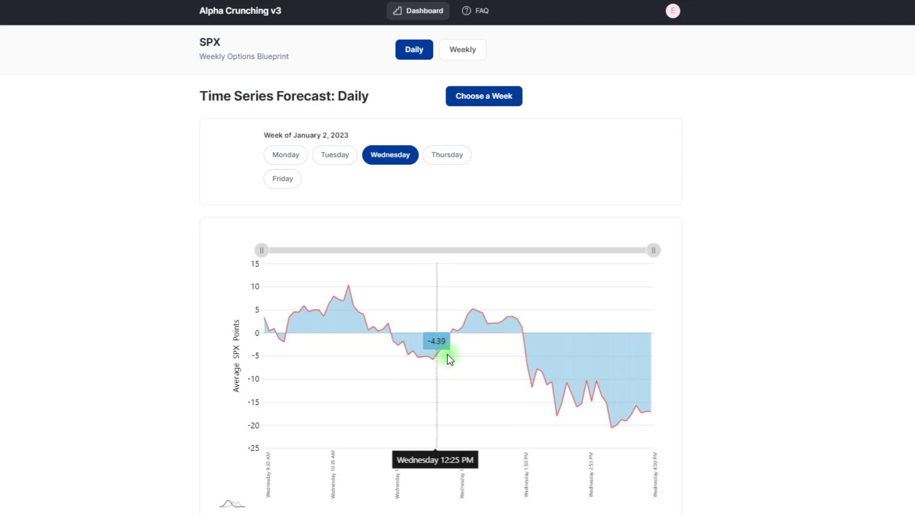
pyautogui.moveTo(445, 344)
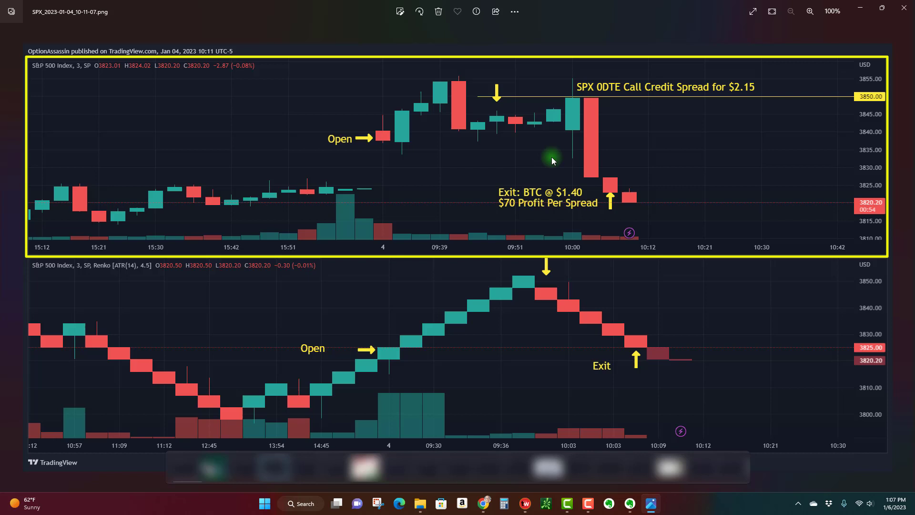
pyautogui.moveTo(510, 132)
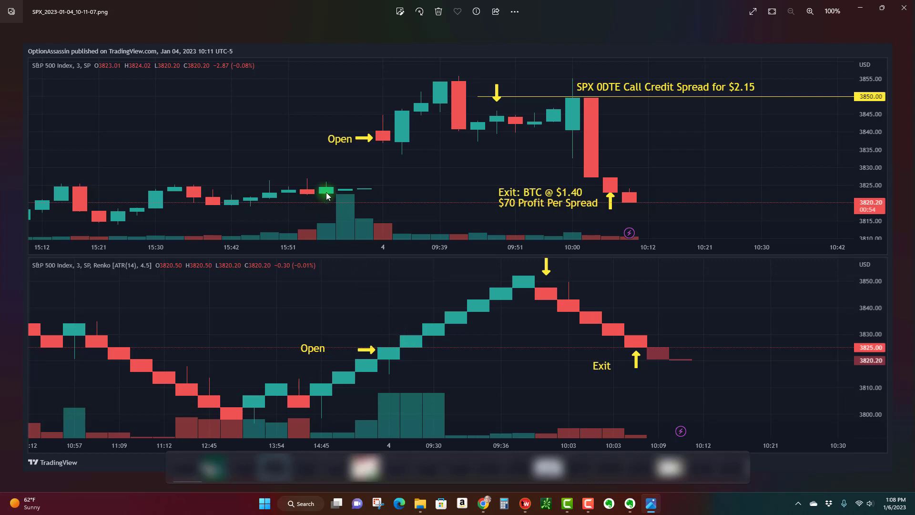
pyautogui.moveTo(367, 175)
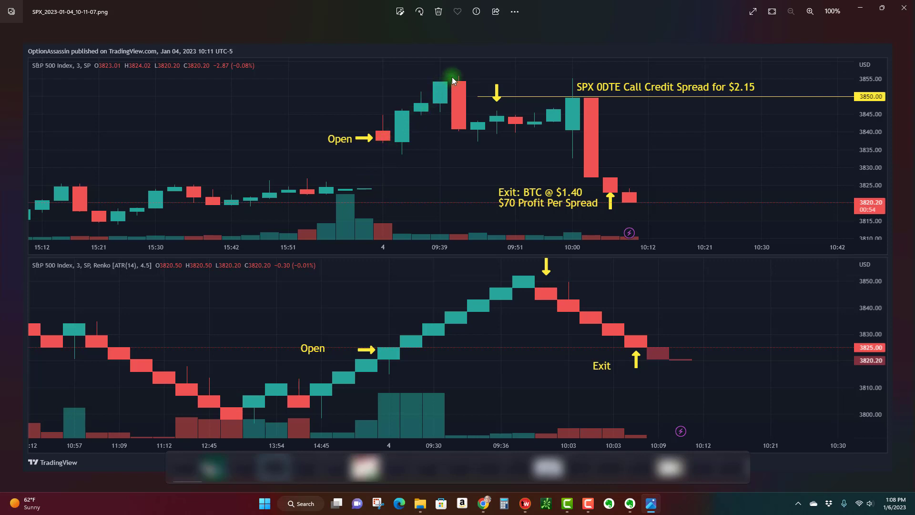
pyautogui.moveTo(463, 128)
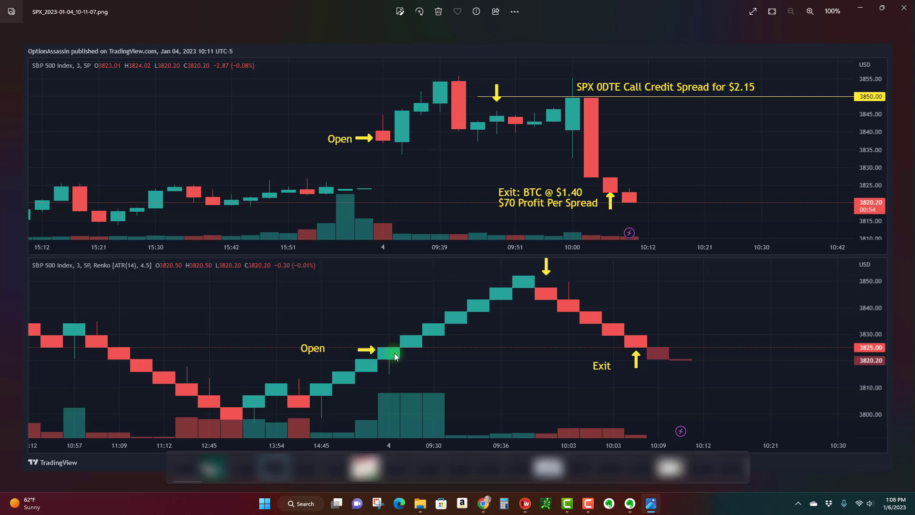
pyautogui.moveTo(549, 308)
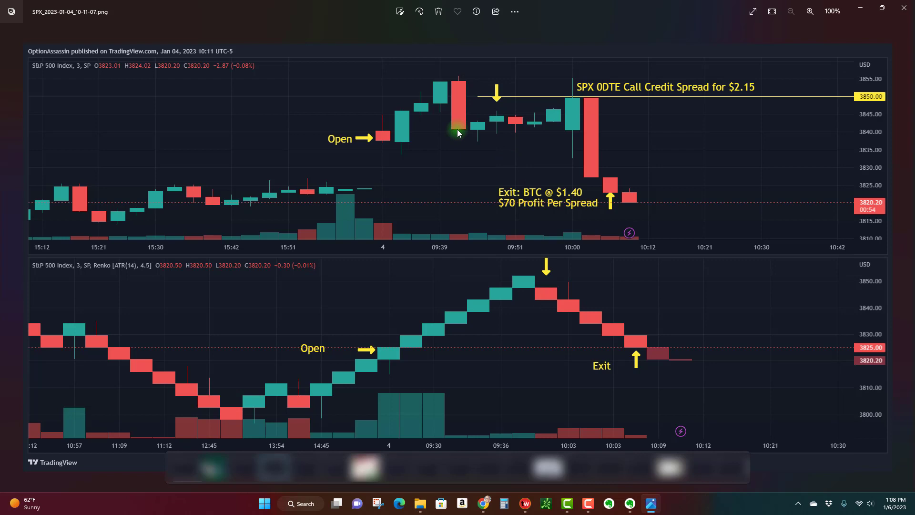
pyautogui.moveTo(542, 305)
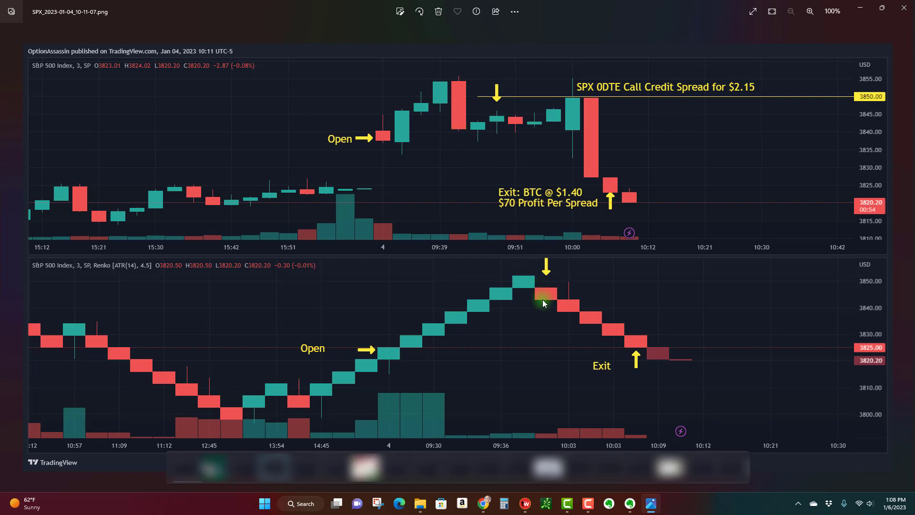
pyautogui.moveTo(514, 238)
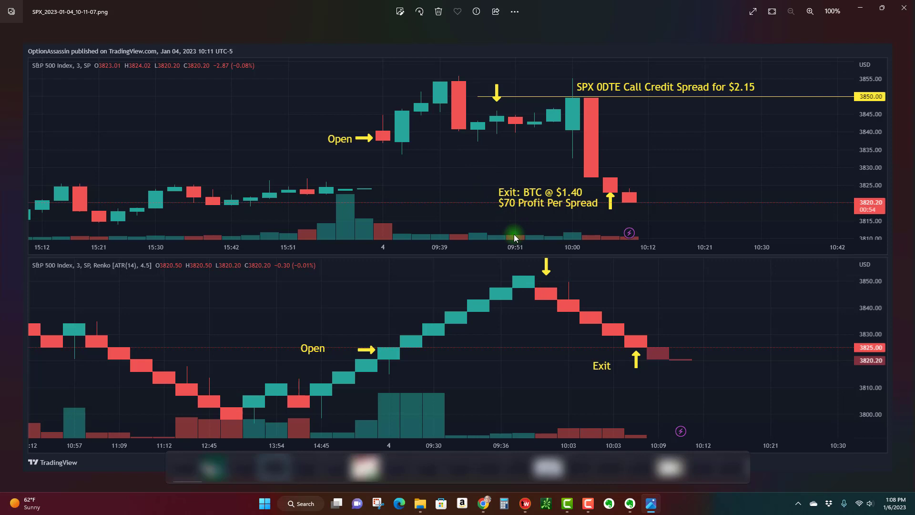
pyautogui.moveTo(458, 119)
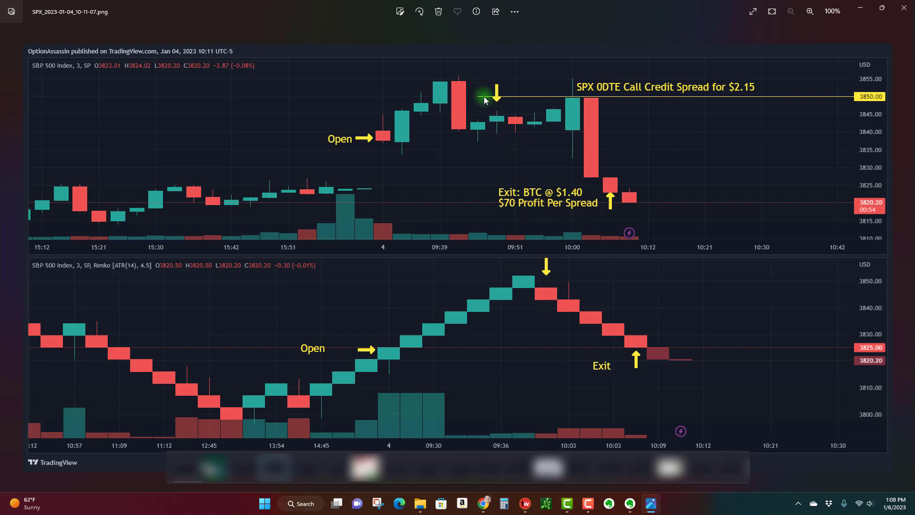
pyautogui.moveTo(685, 98)
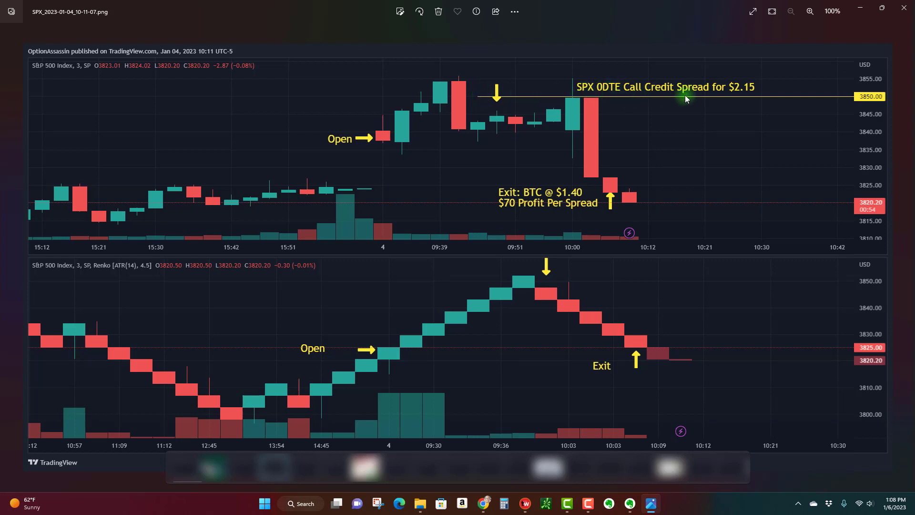
pyautogui.moveTo(863, 102)
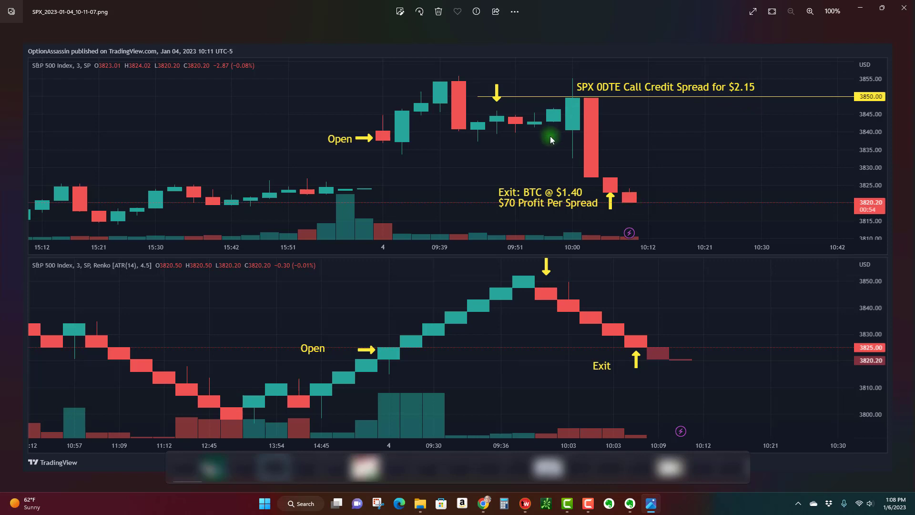
pyautogui.moveTo(557, 143)
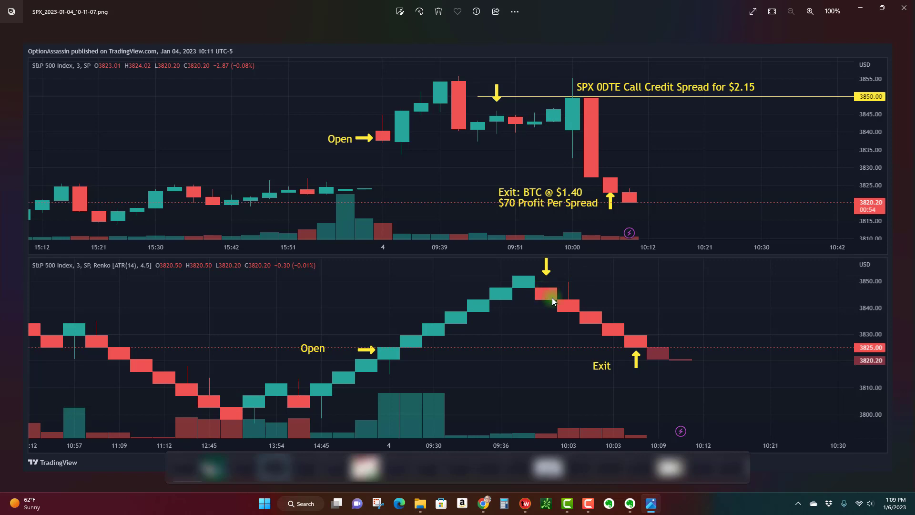
pyautogui.moveTo(634, 353)
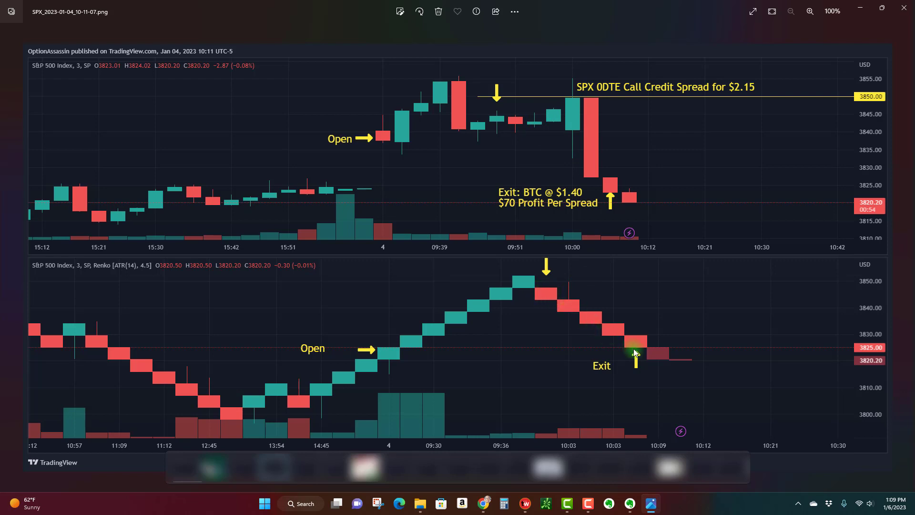
pyautogui.moveTo(611, 201)
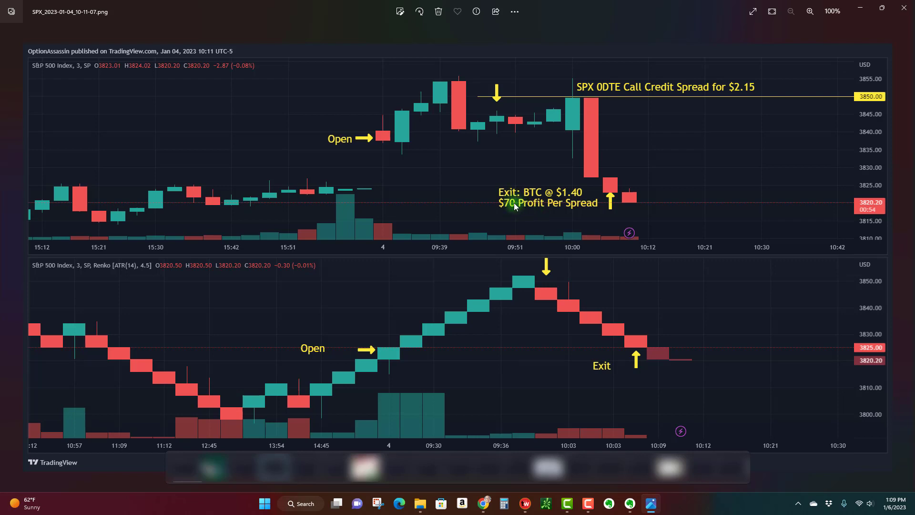
pyautogui.moveTo(525, 206)
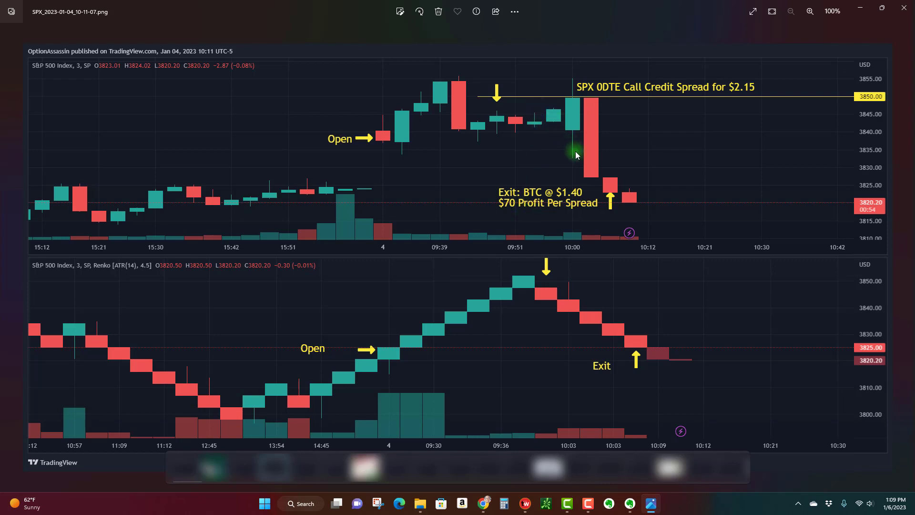
pyautogui.moveTo(565, 302)
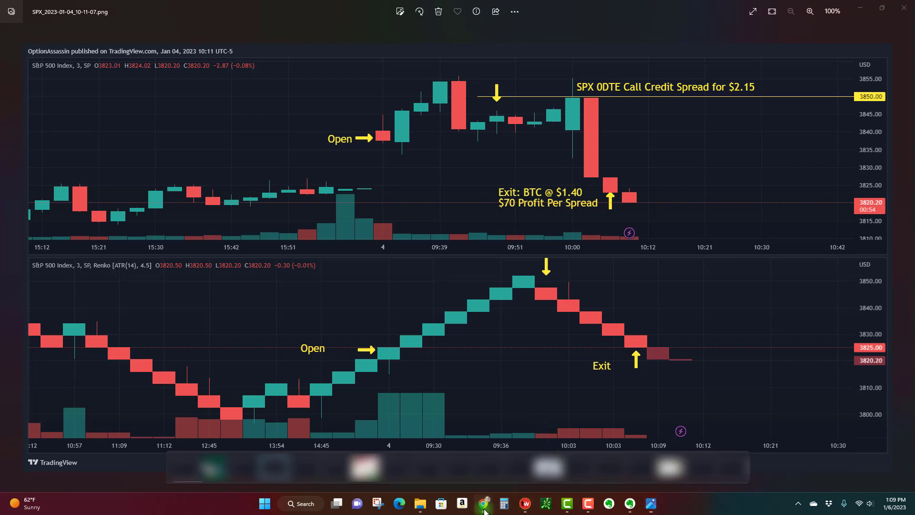
# Switch back to Chrome to view Wednesday's SPX daily forecast chart in Alpha Crunching
pyautogui.click(482, 503)
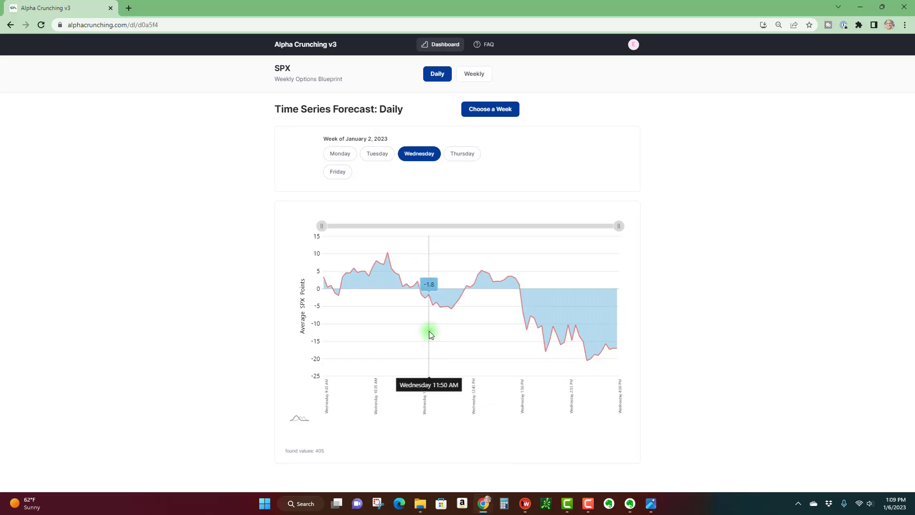
pyautogui.moveTo(406, 285)
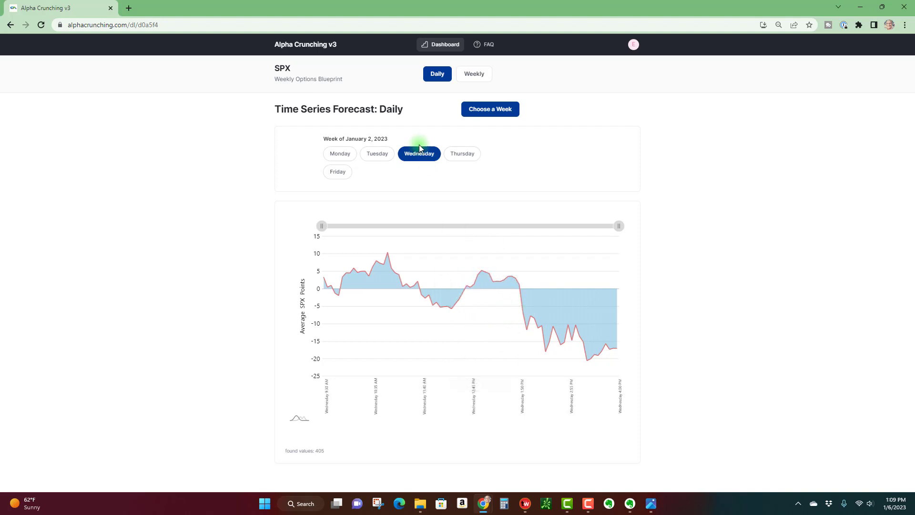
pyautogui.moveTo(437, 226)
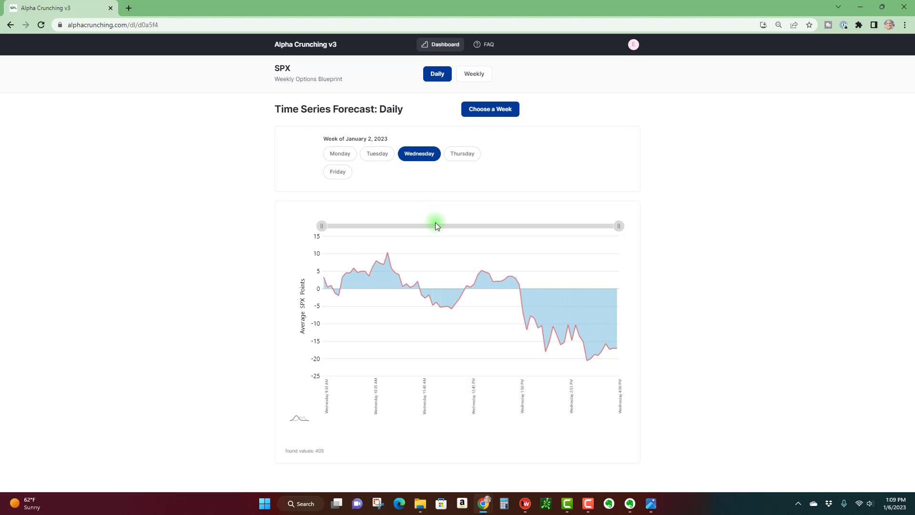
pyautogui.moveTo(527, 315)
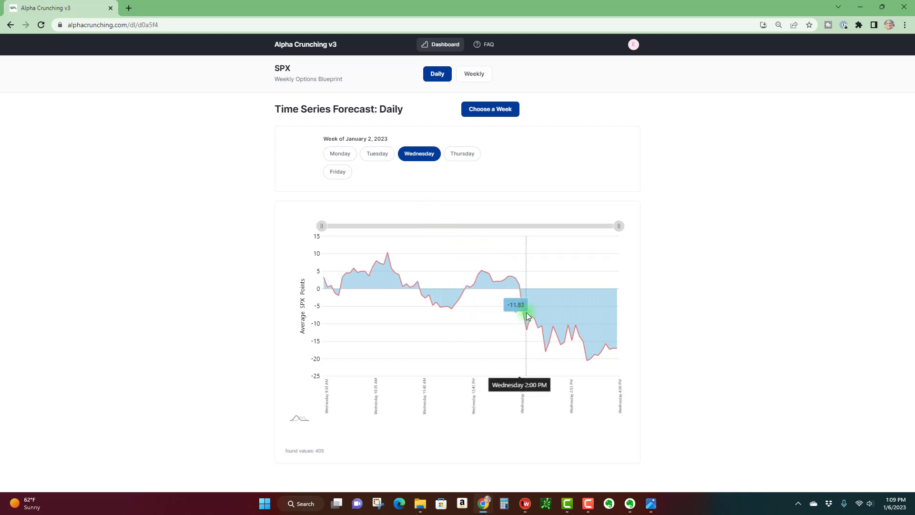